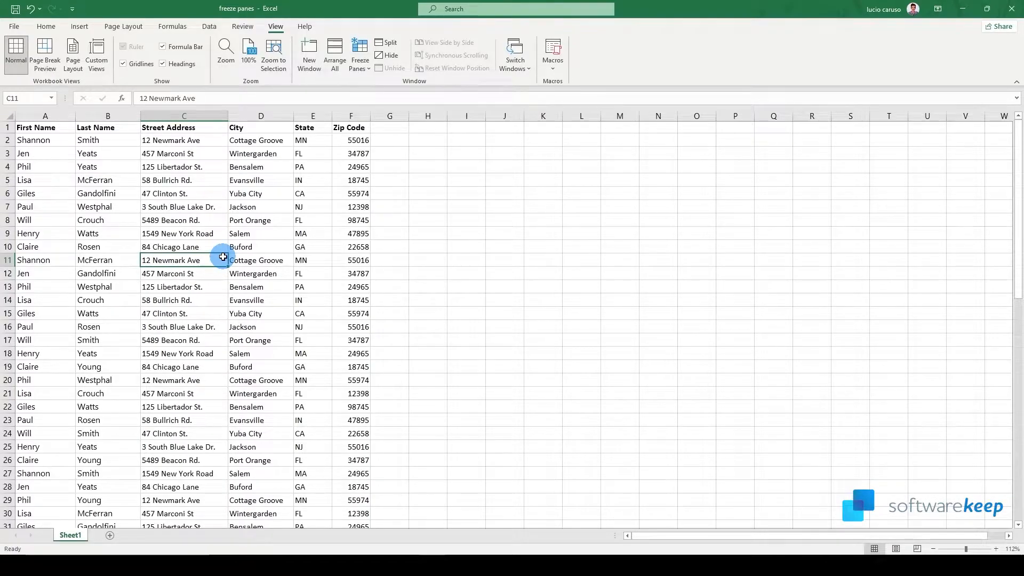
Step: Scroll the address list and review the three Freeze Panes options on the View ribbon
scroll("down", 3)
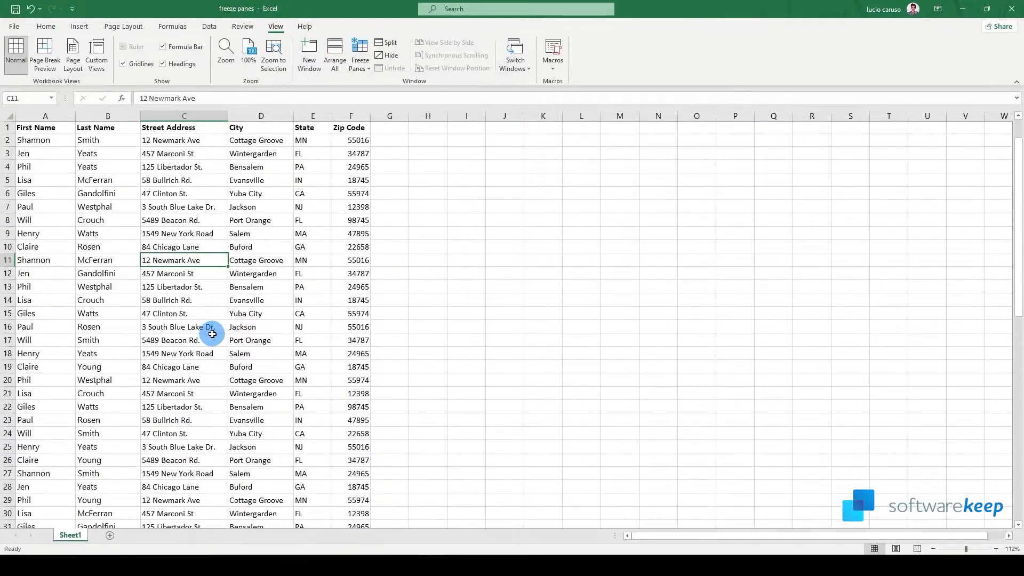
scroll("down", 3)
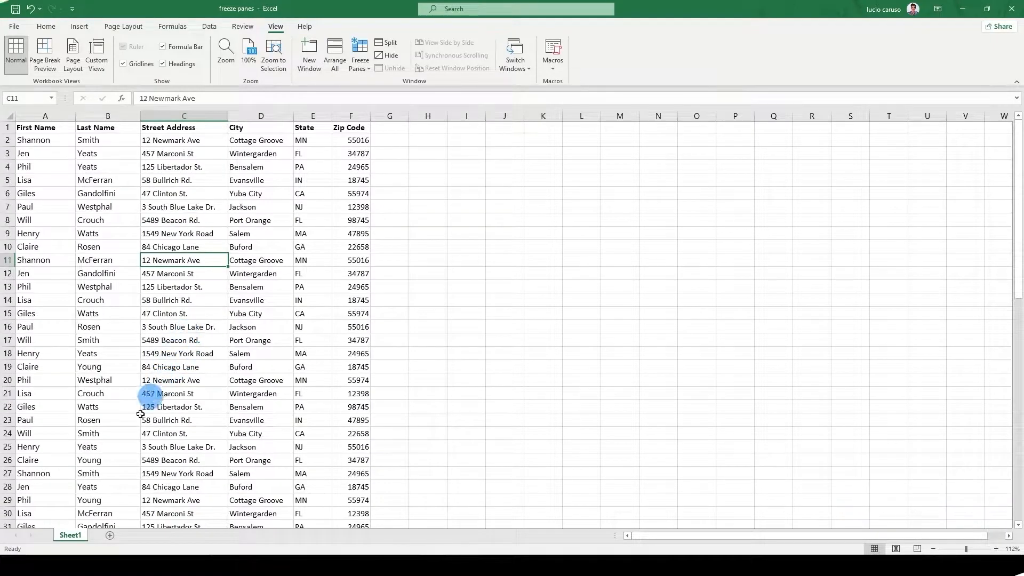
left_click(46, 26)
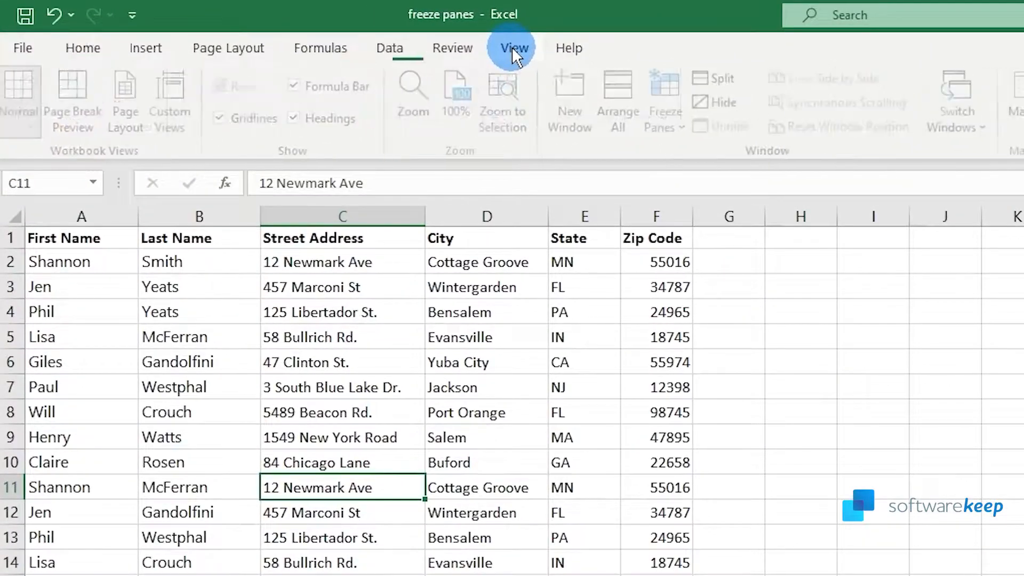
left_click(513, 48)
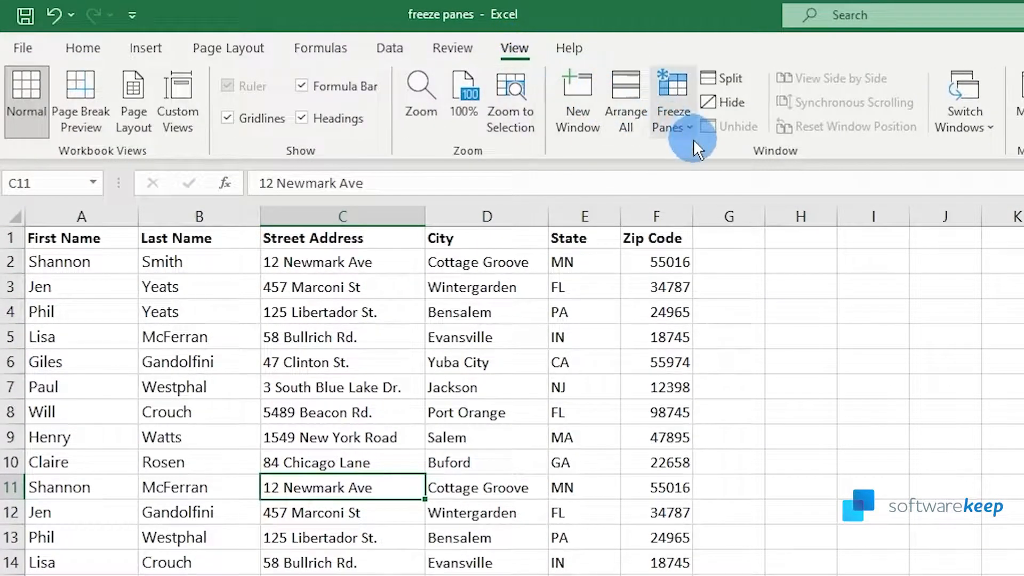
mouse_move(673, 101)
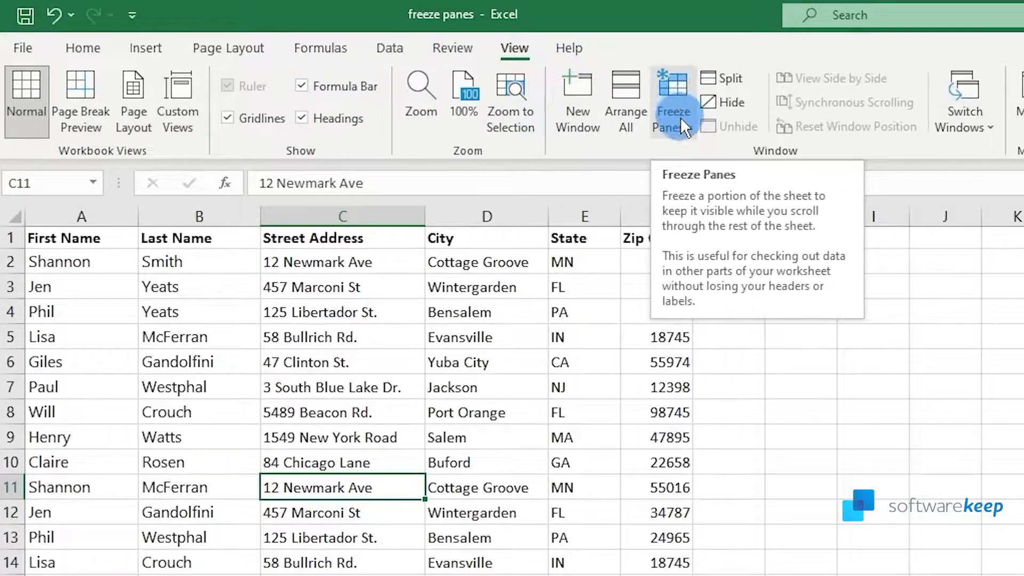
left_click(672, 101)
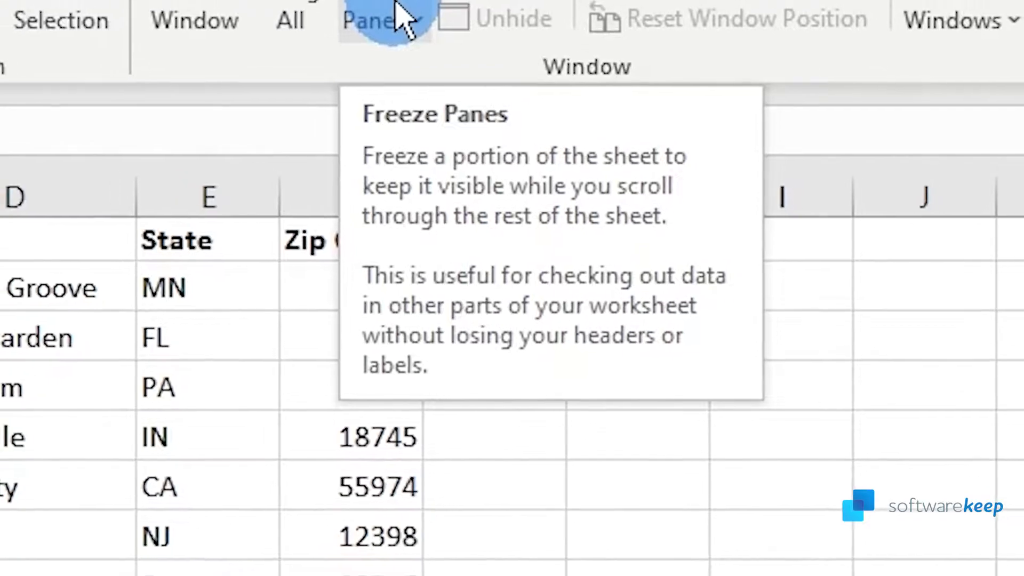
left_click(511, 130)
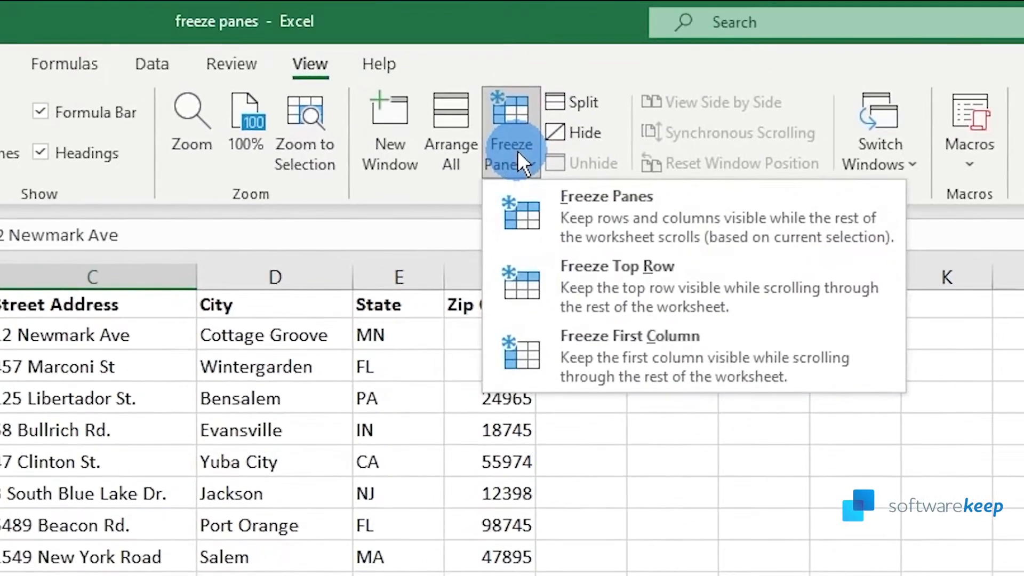
mouse_move(752, 326)
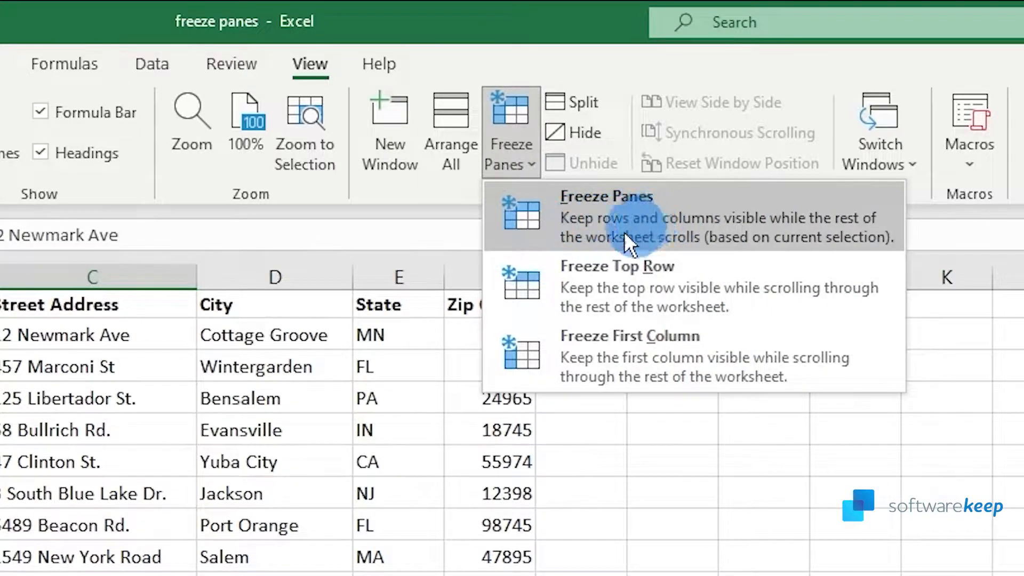
mouse_move(722, 225)
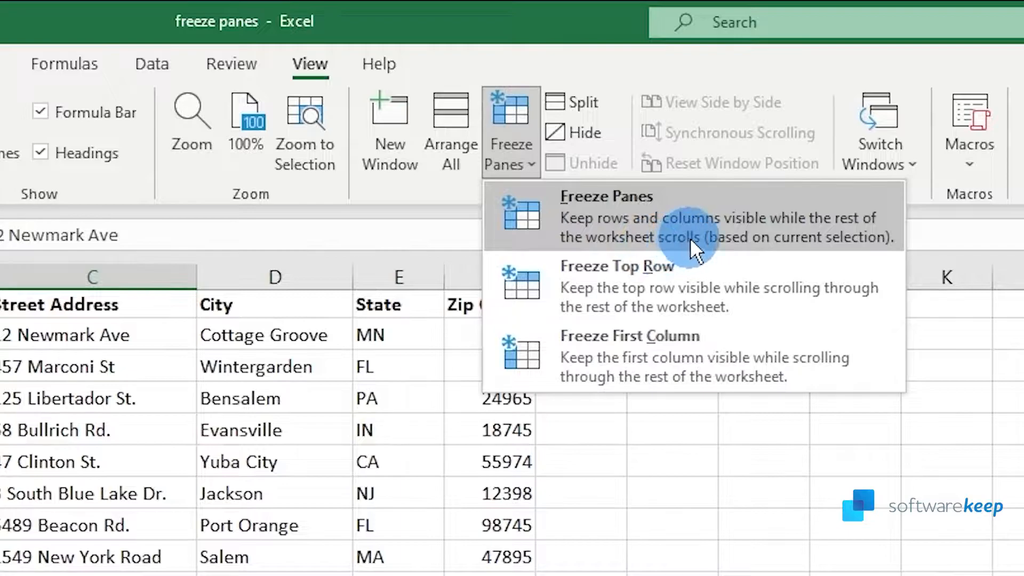
mouse_move(791, 287)
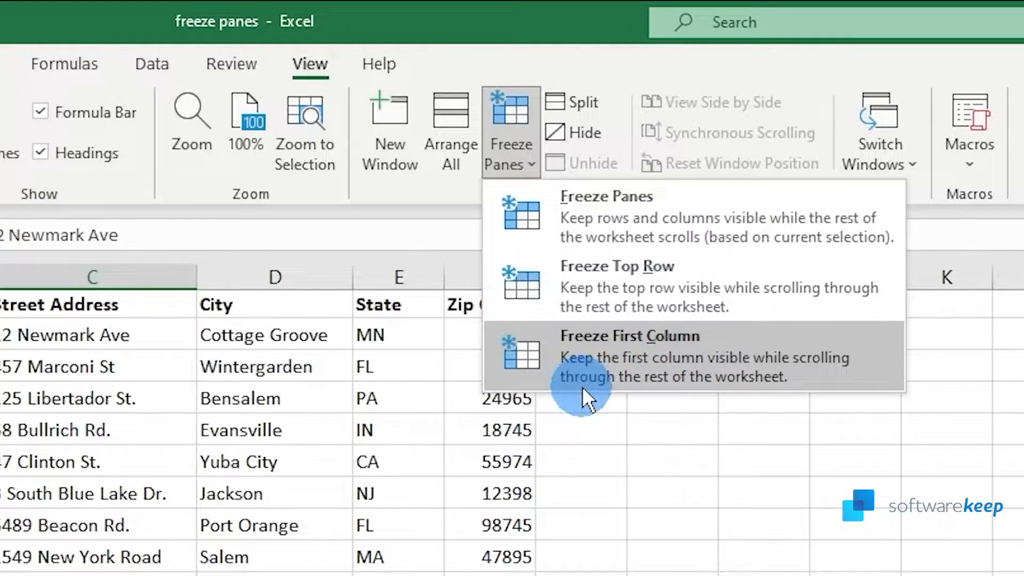
mouse_move(661, 320)
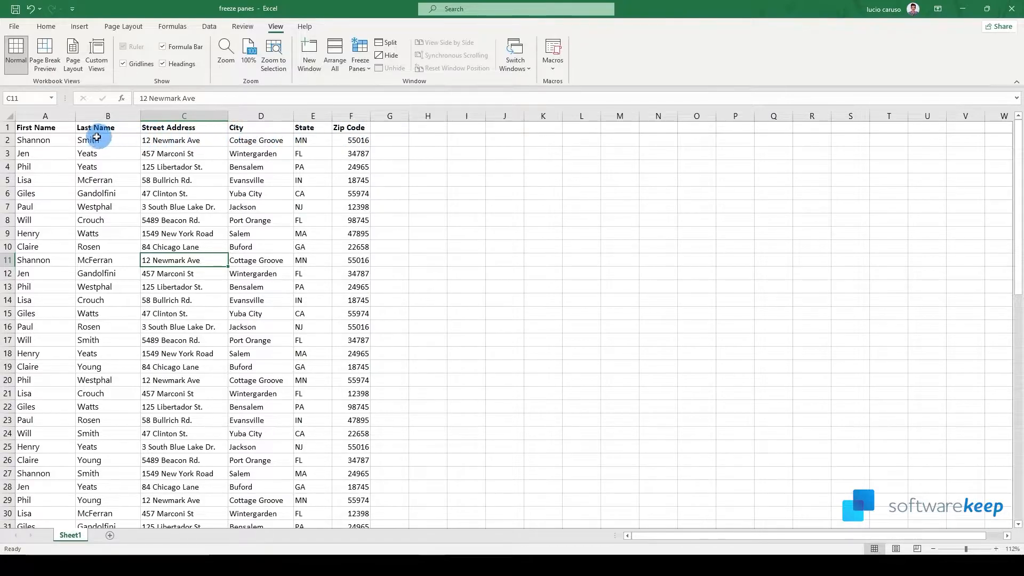
mouse_move(45, 127)
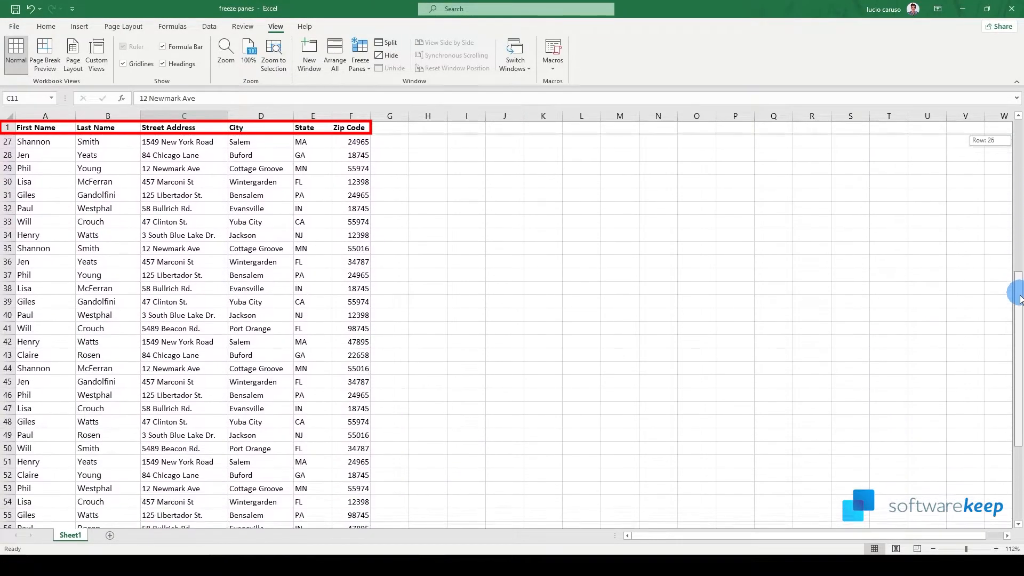
scroll("up", 3)
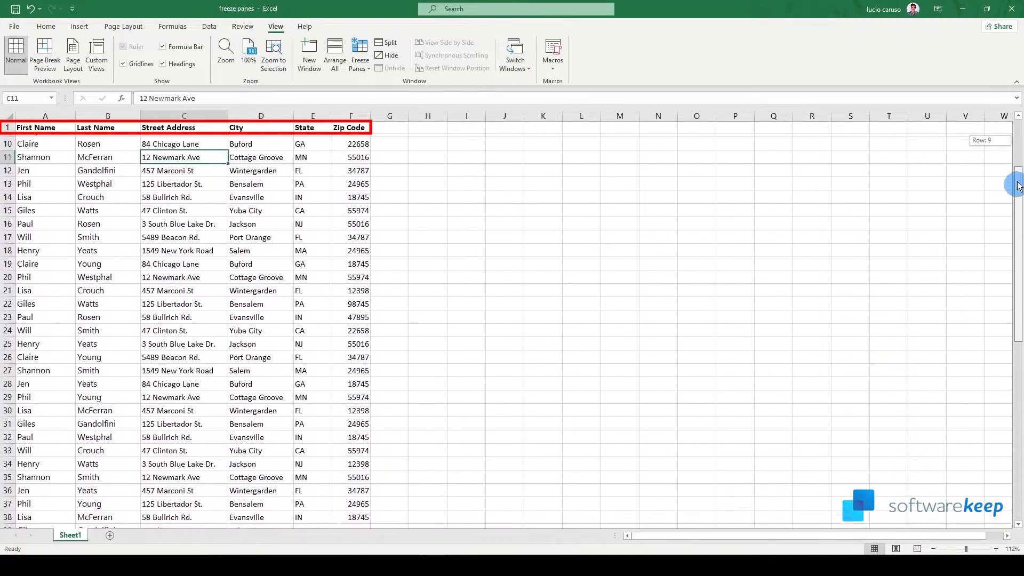
scroll("up", 3)
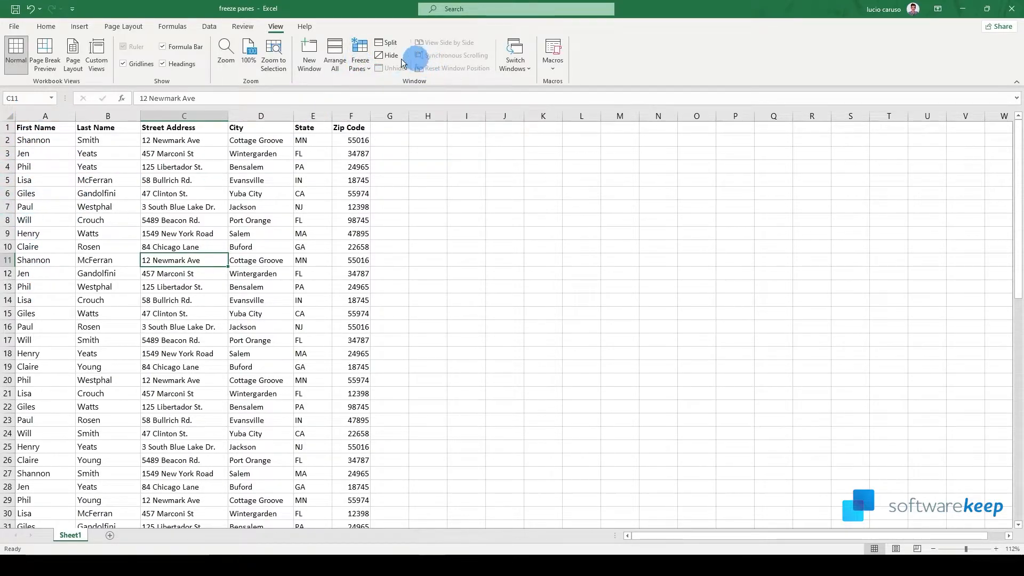
Step: Freeze the First Name column, scroll sideways, and reopen the freeze choices
left_click(359, 53)
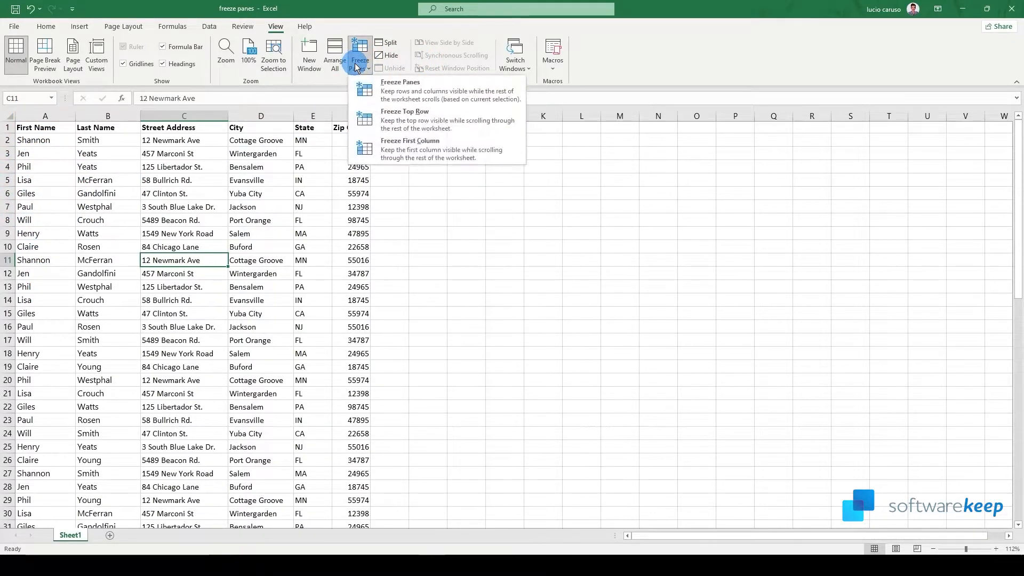
mouse_move(418, 150)
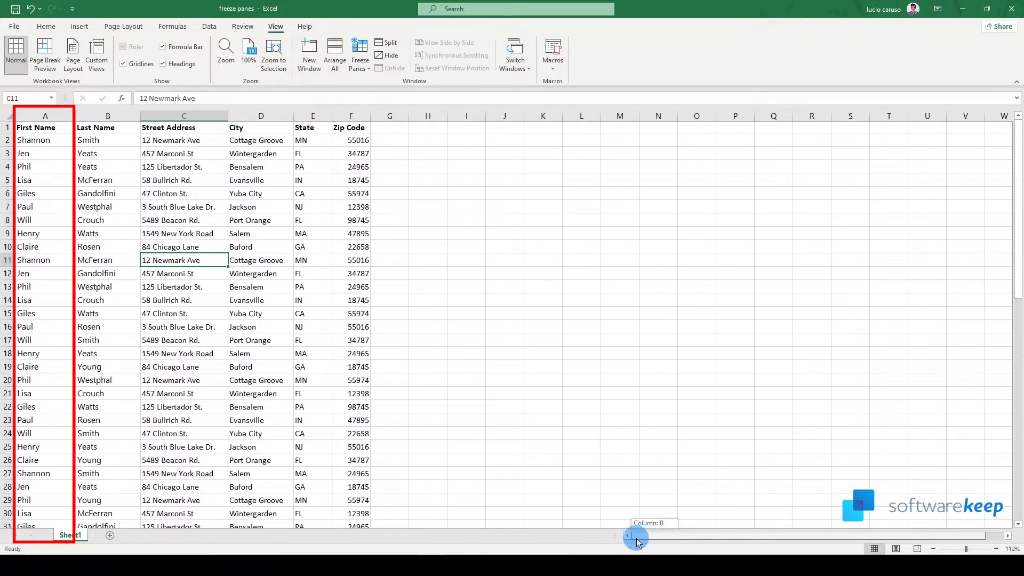
left_click(360, 53)
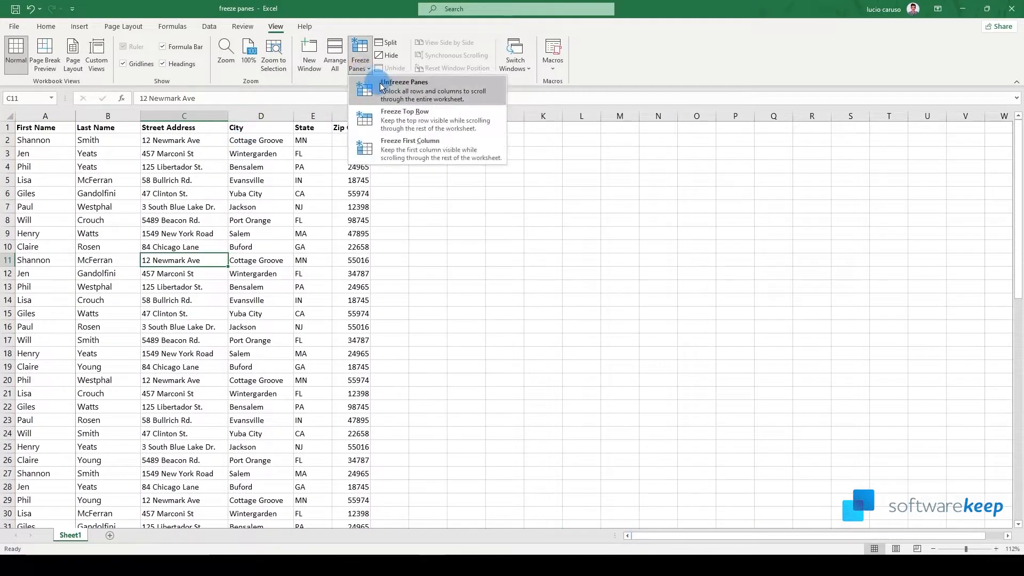
Step: Unfreeze all panes and select cell A1
left_click(405, 83)
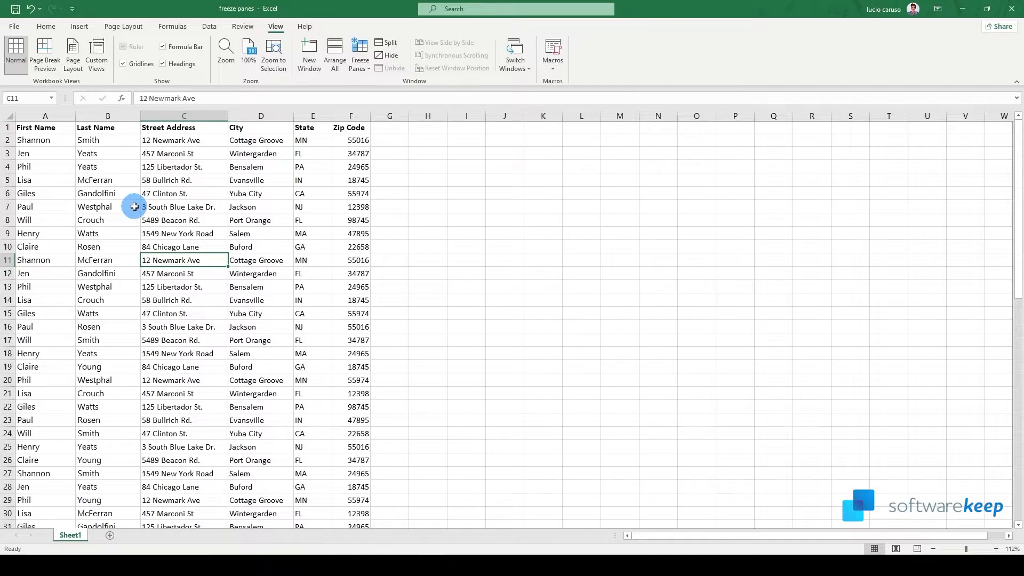
left_click(43, 127)
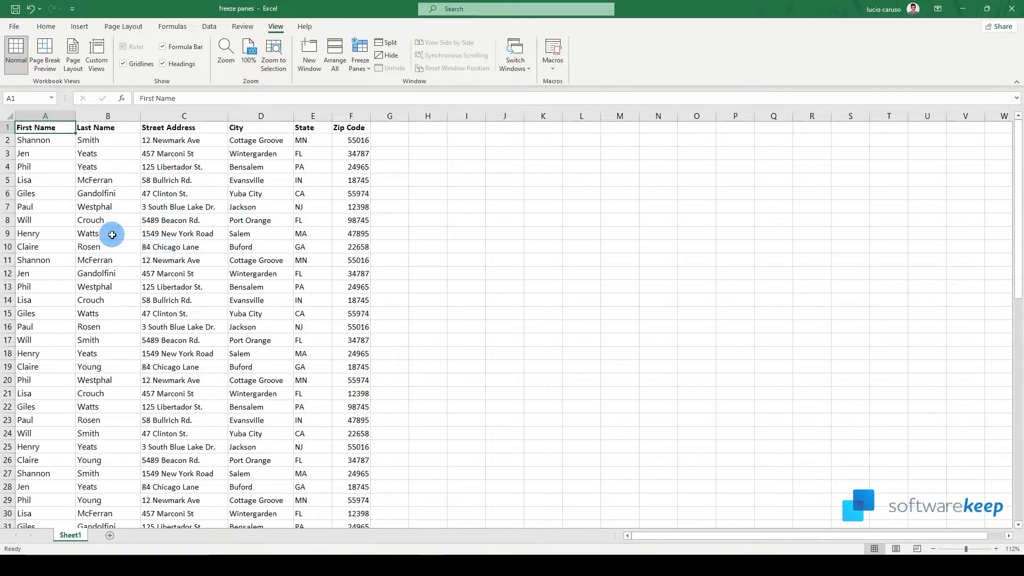
Step: Select cell B9 as the point where the sheet will split
left_click(108, 234)
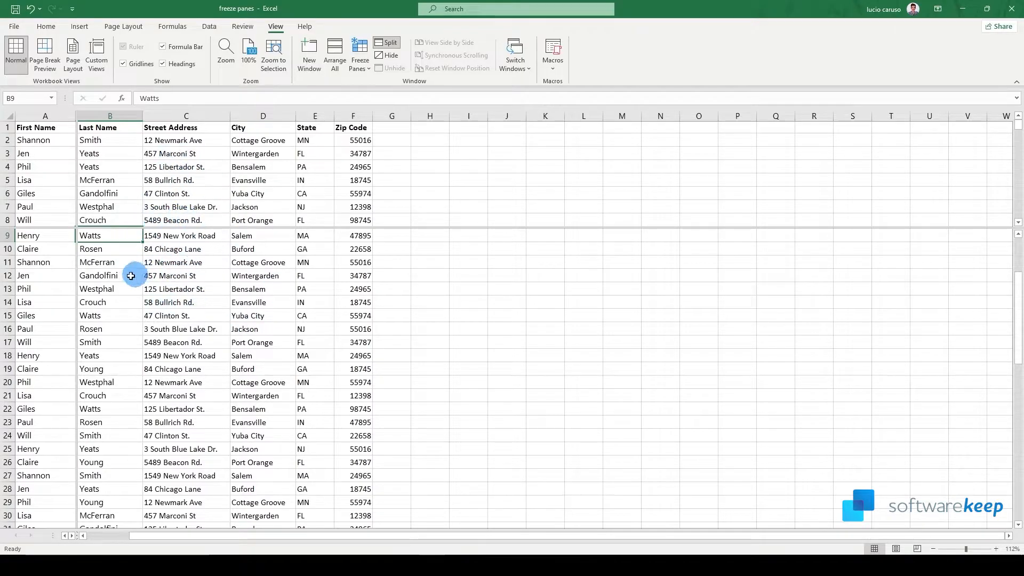
mouse_move(72, 173)
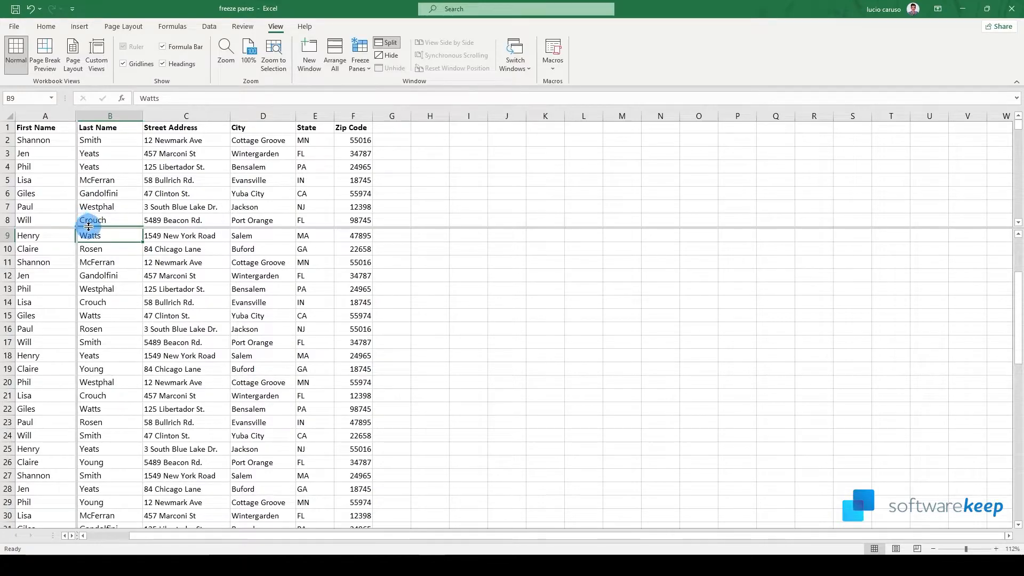
scroll("down", 3)
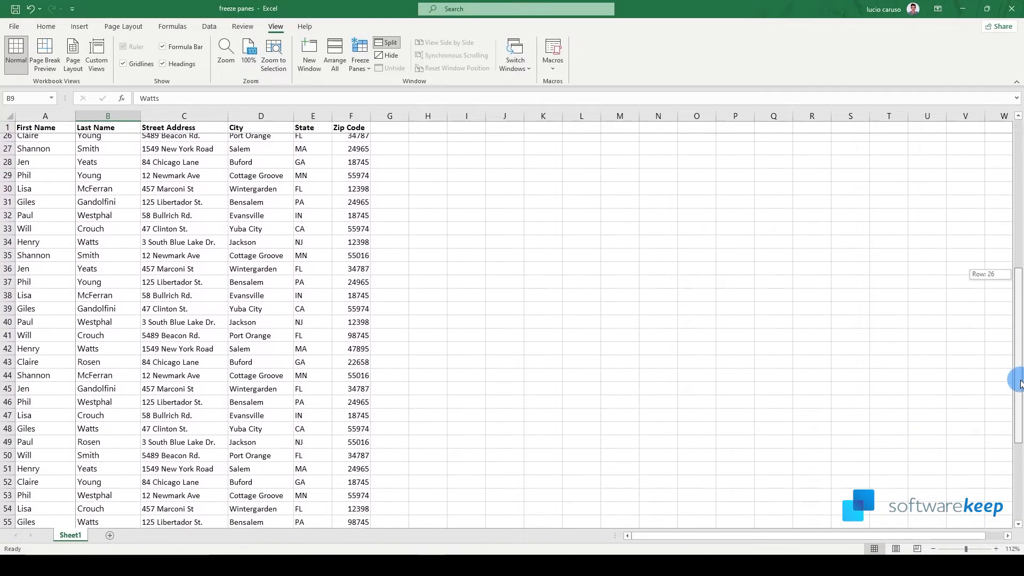
scroll("down", 3)
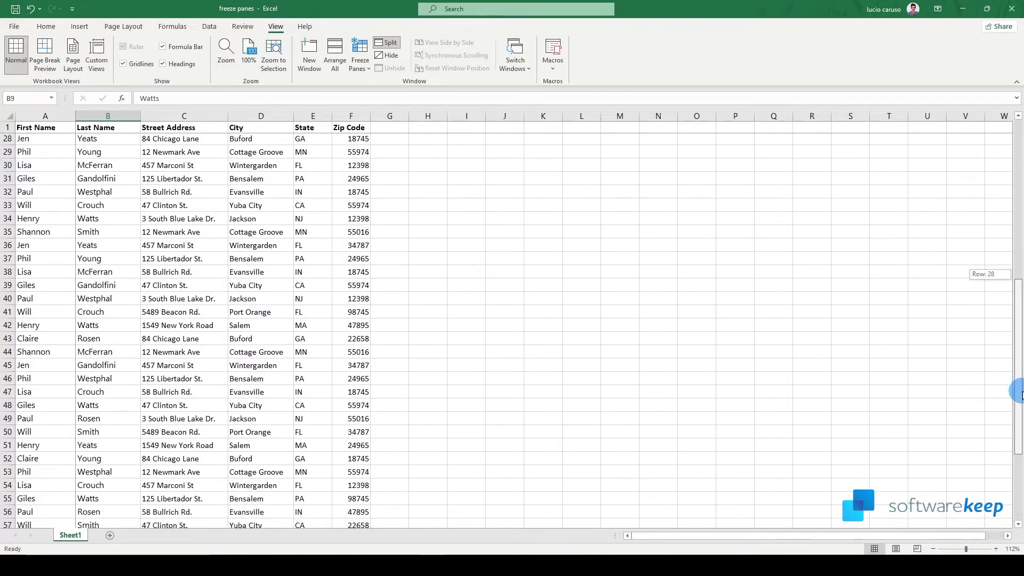
scroll("down", 3)
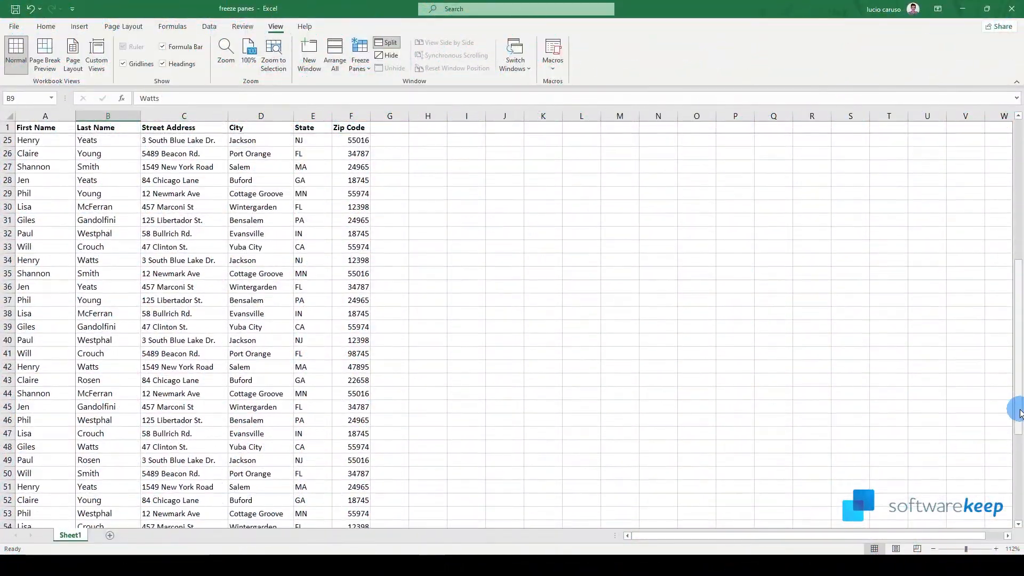
left_click_drag(1017, 410, 1014, 257)
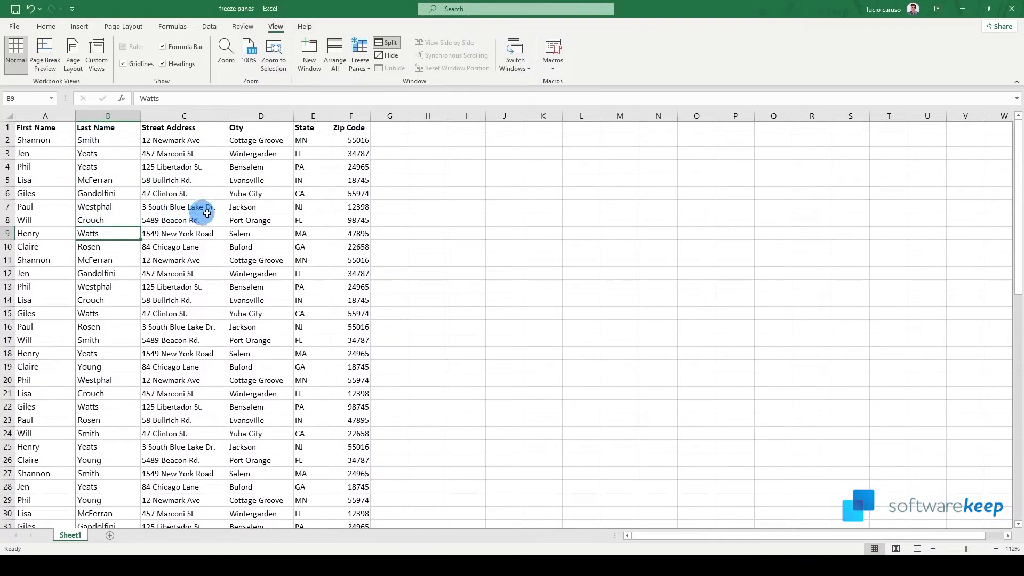
mouse_move(469, 320)
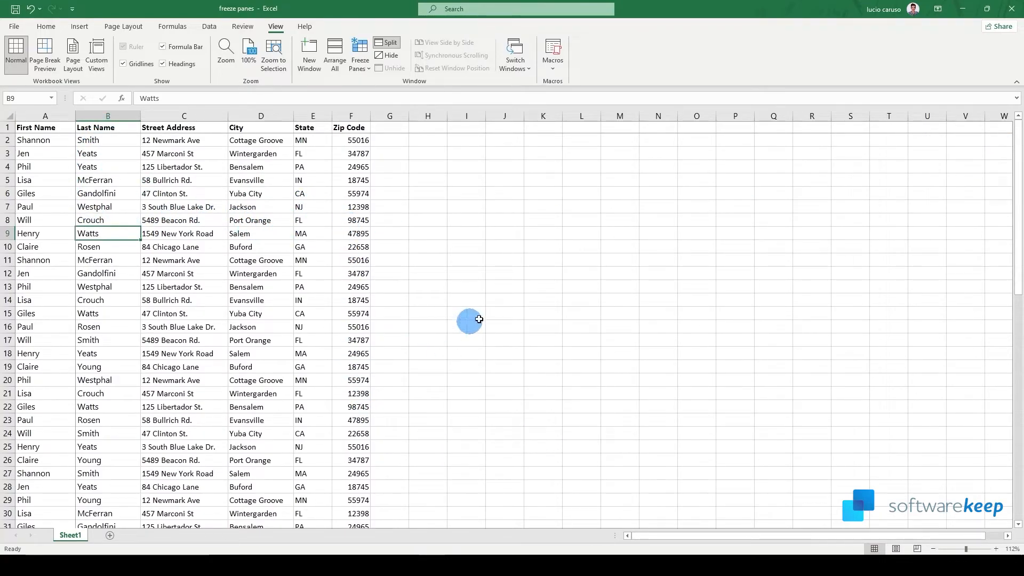
mouse_move(546, 297)
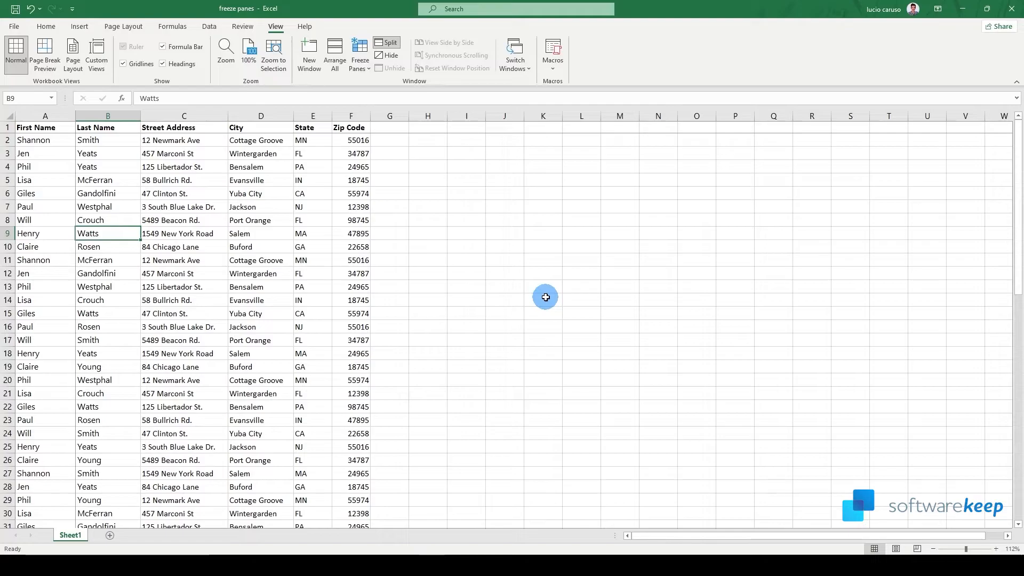